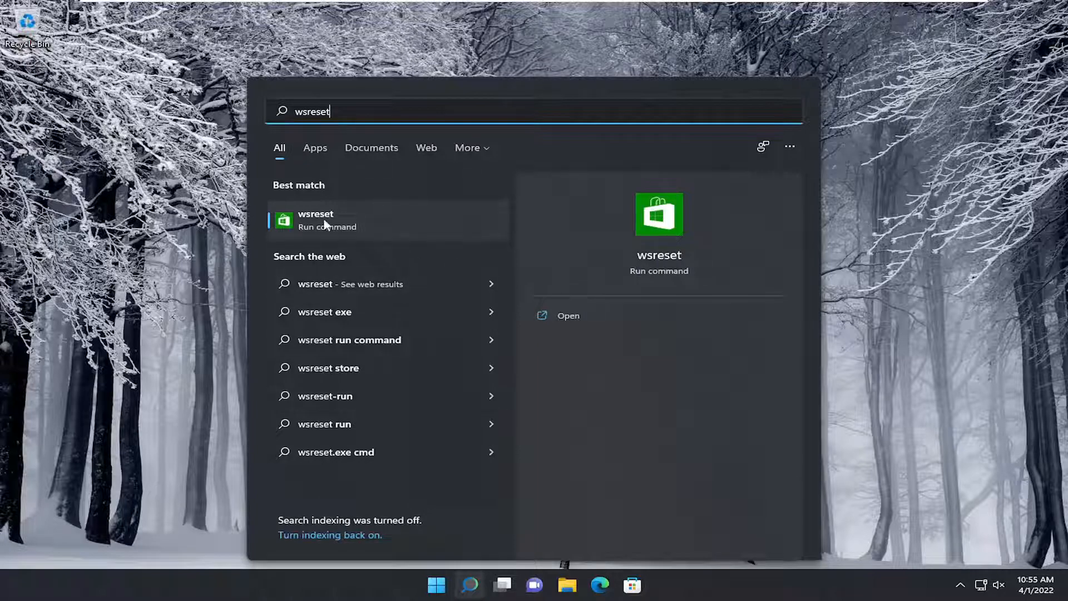
Step: Run wsreset from Search to clear the Store cache, then close the reopened Store
{"action": "left_click", "coordinate": [315, 219]}
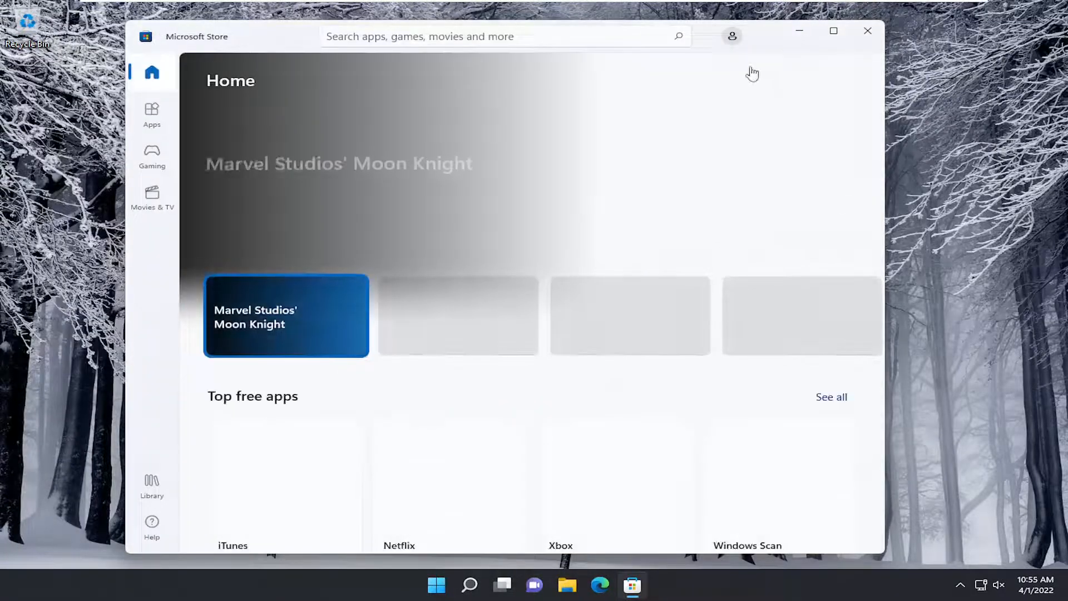
{"action": "left_click", "coordinate": [867, 31]}
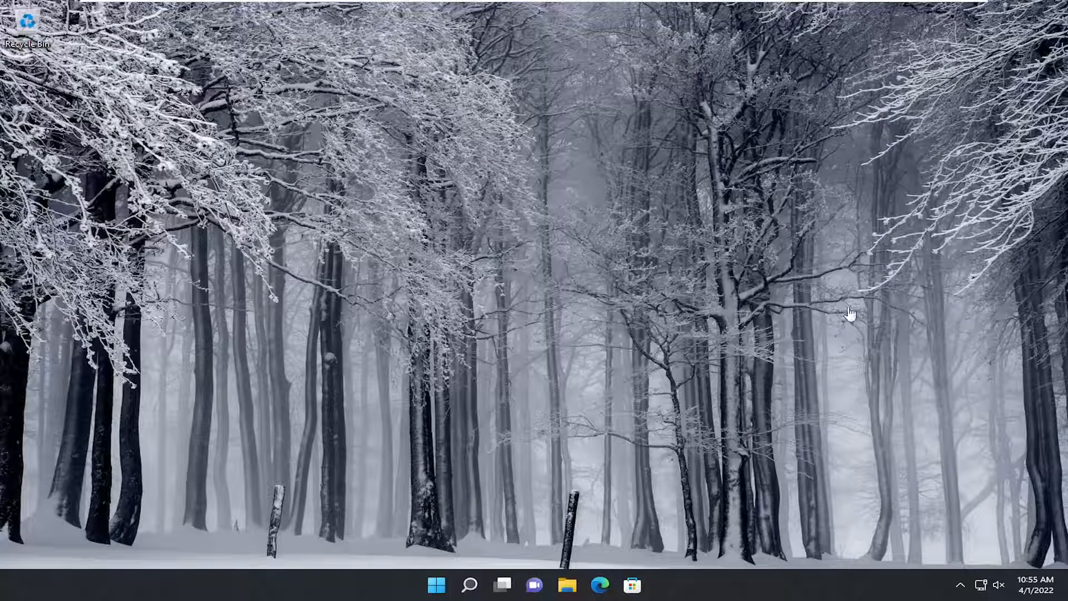
{"action": "mouse_move", "coordinate": [578, 380]}
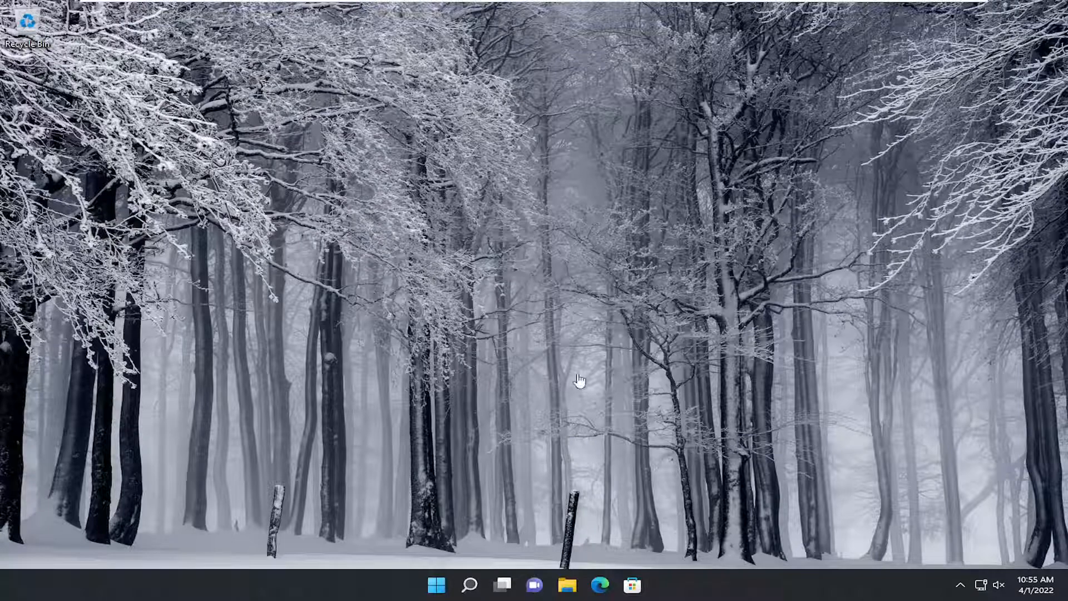
Step: Search for powershell and launch Windows PowerShell as administrator
{"action": "left_click", "coordinate": [468, 584]}
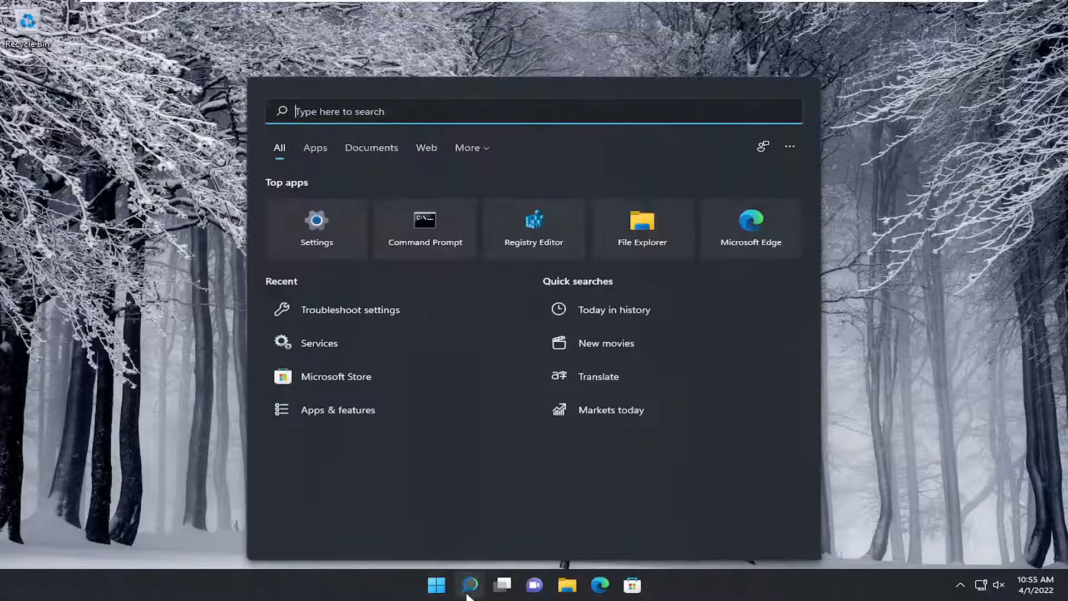
{"action": "type", "text": "powershell"}
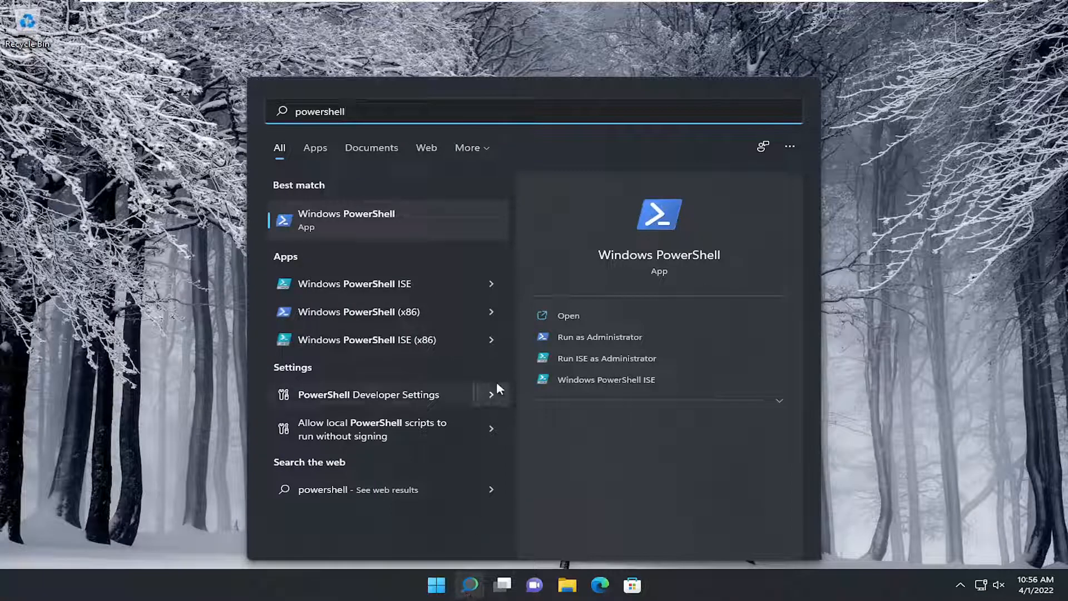
{"action": "right_click", "coordinate": [346, 219]}
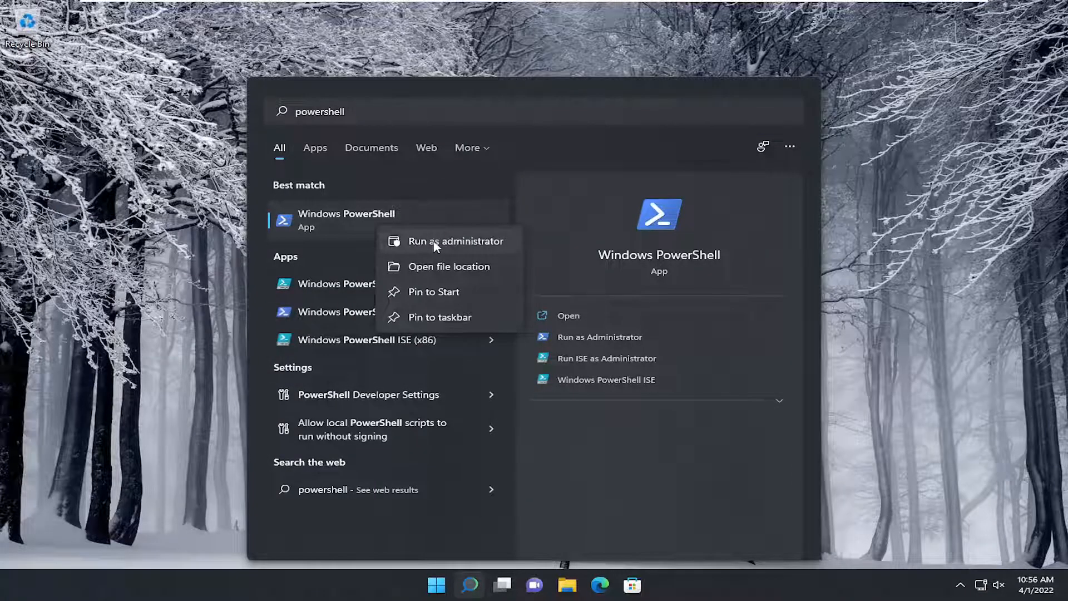
{"action": "left_click", "coordinate": [458, 240]}
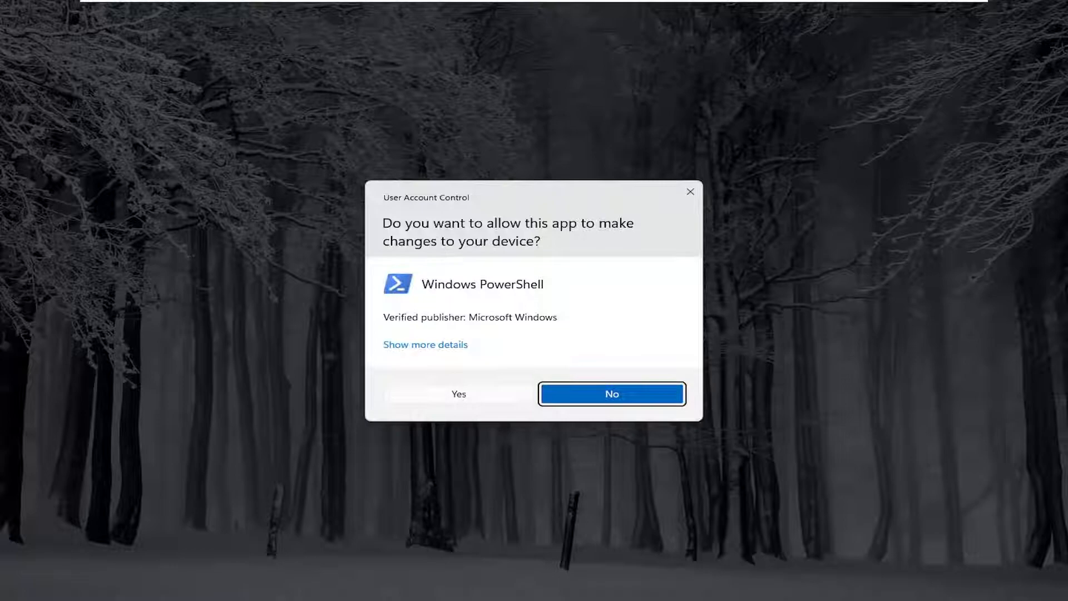
Step: Approve the UAC prompt and paste the Get-AppXPackage Store re-registration command
{"action": "left_click", "coordinate": [458, 394]}
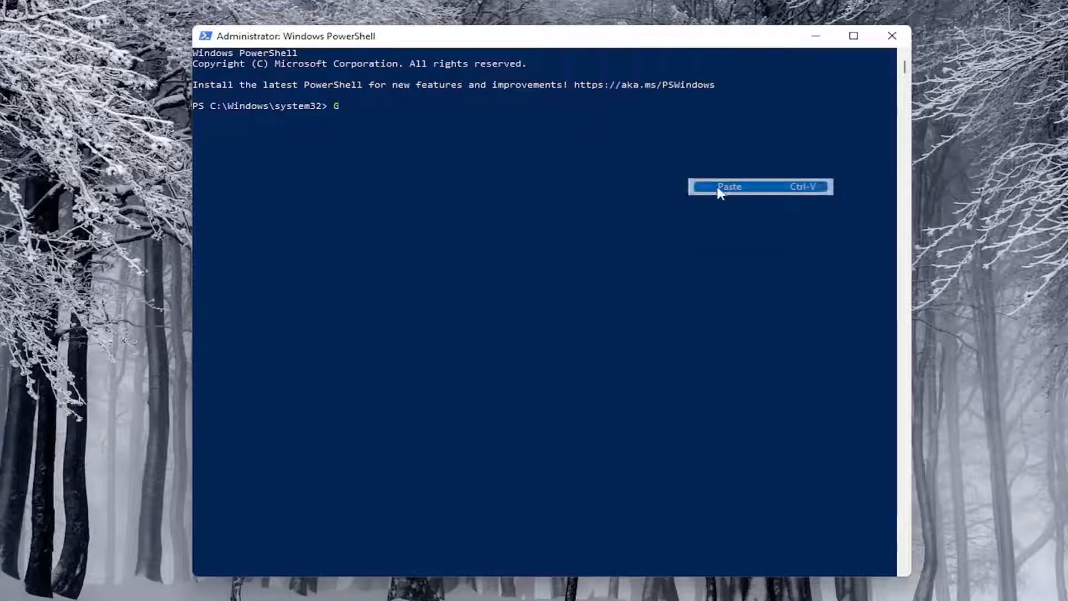
{"action": "left_click", "coordinate": [730, 186]}
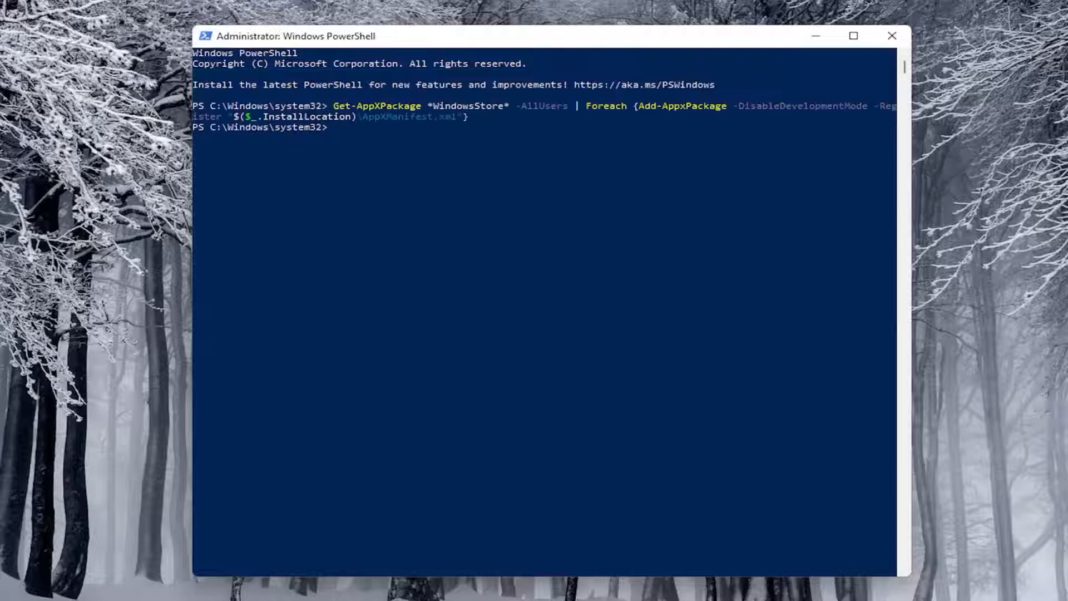
{"action": "mouse_move", "coordinate": [422, 210]}
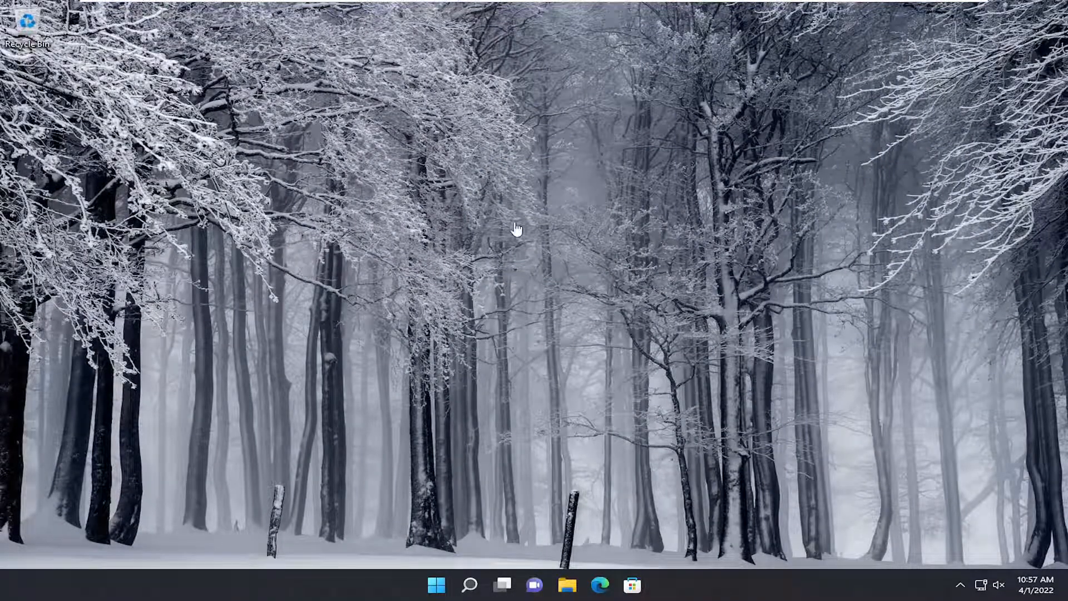
{"action": "left_click", "coordinate": [468, 585]}
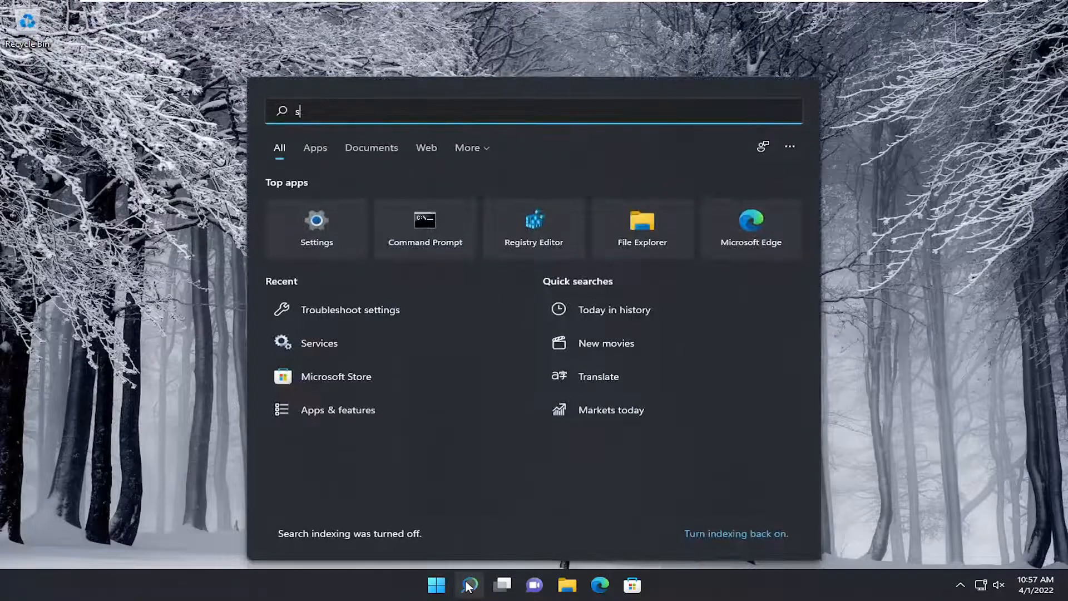
{"action": "type", "text": "tore"}
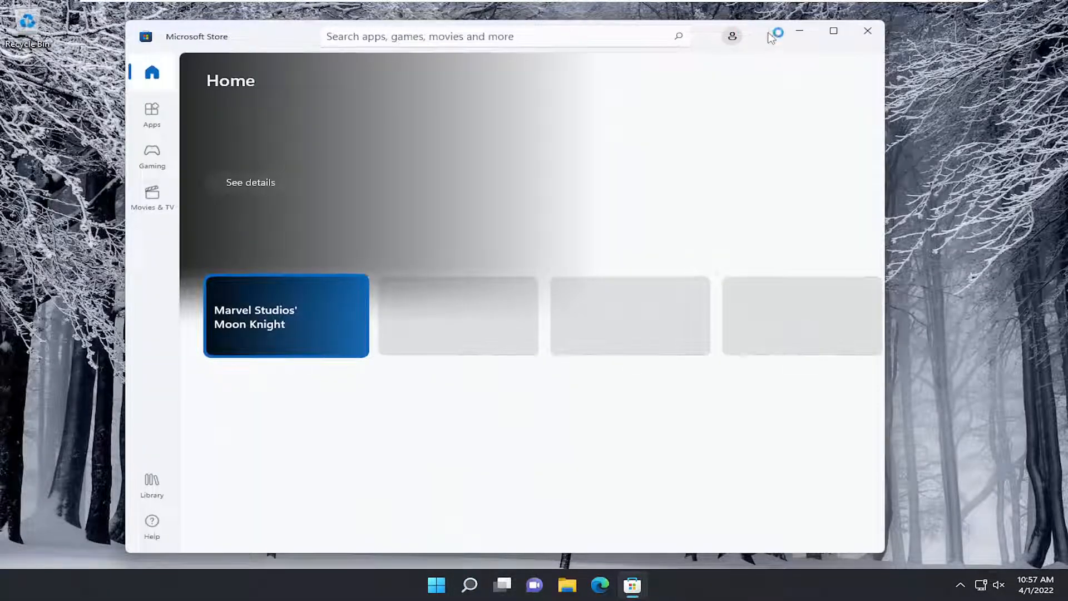
{"action": "left_click", "coordinate": [867, 31]}
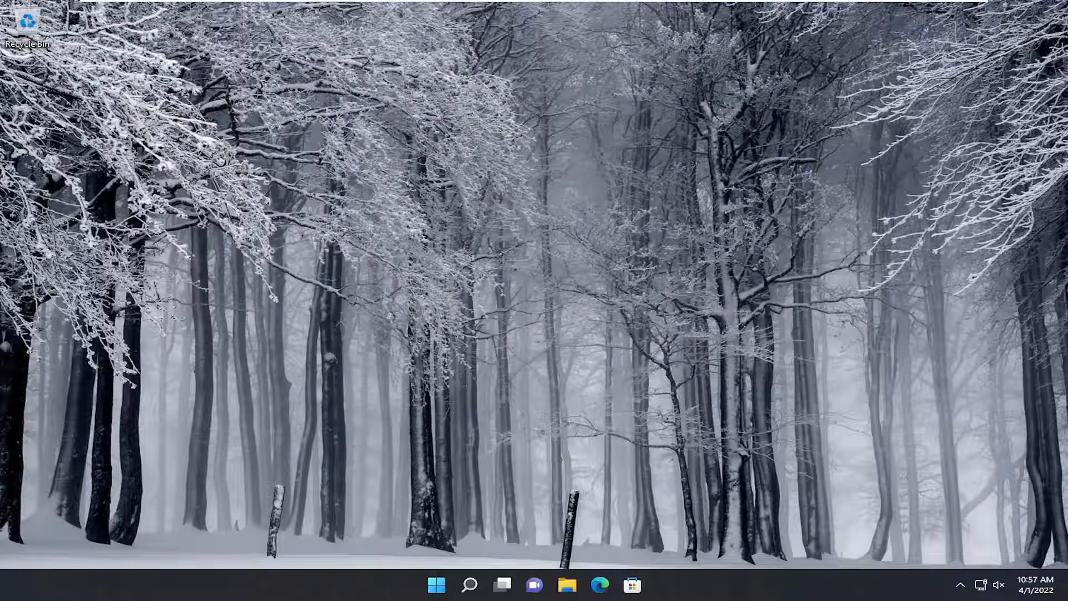